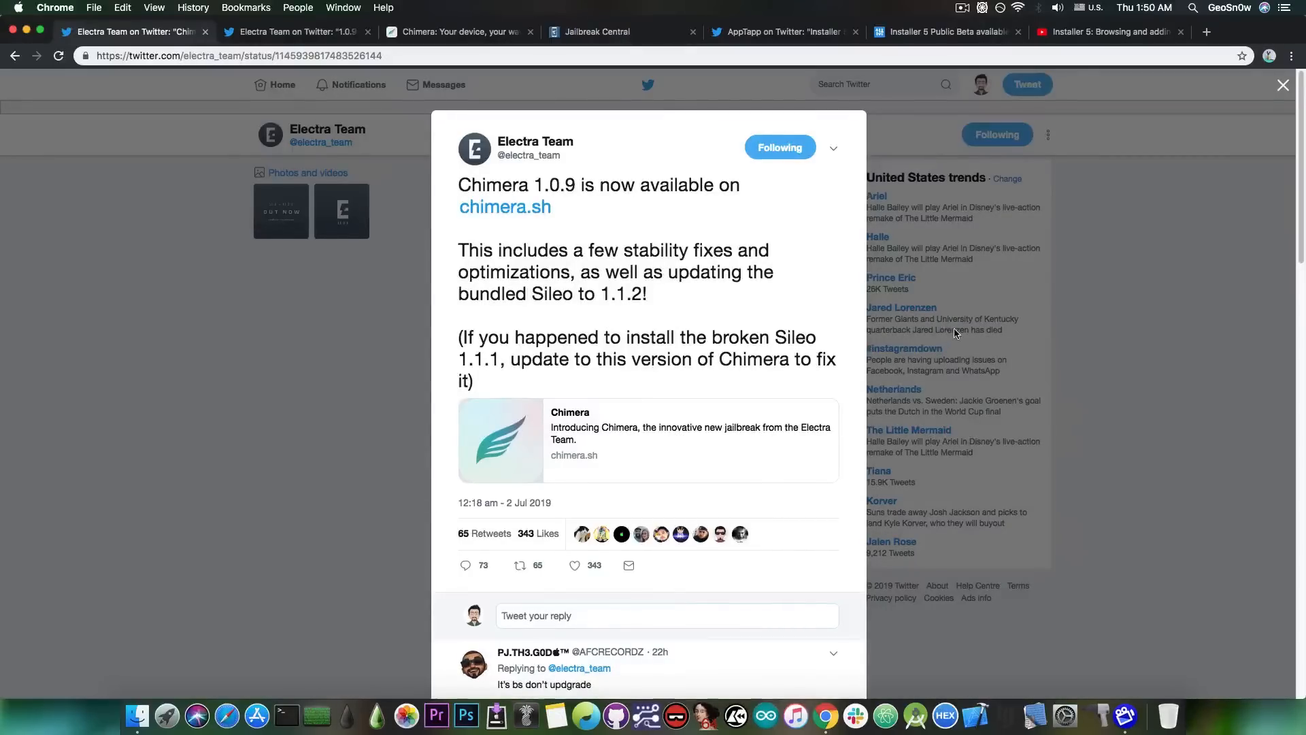
{"action": "mouse_move", "coordinate": [573, 345]}
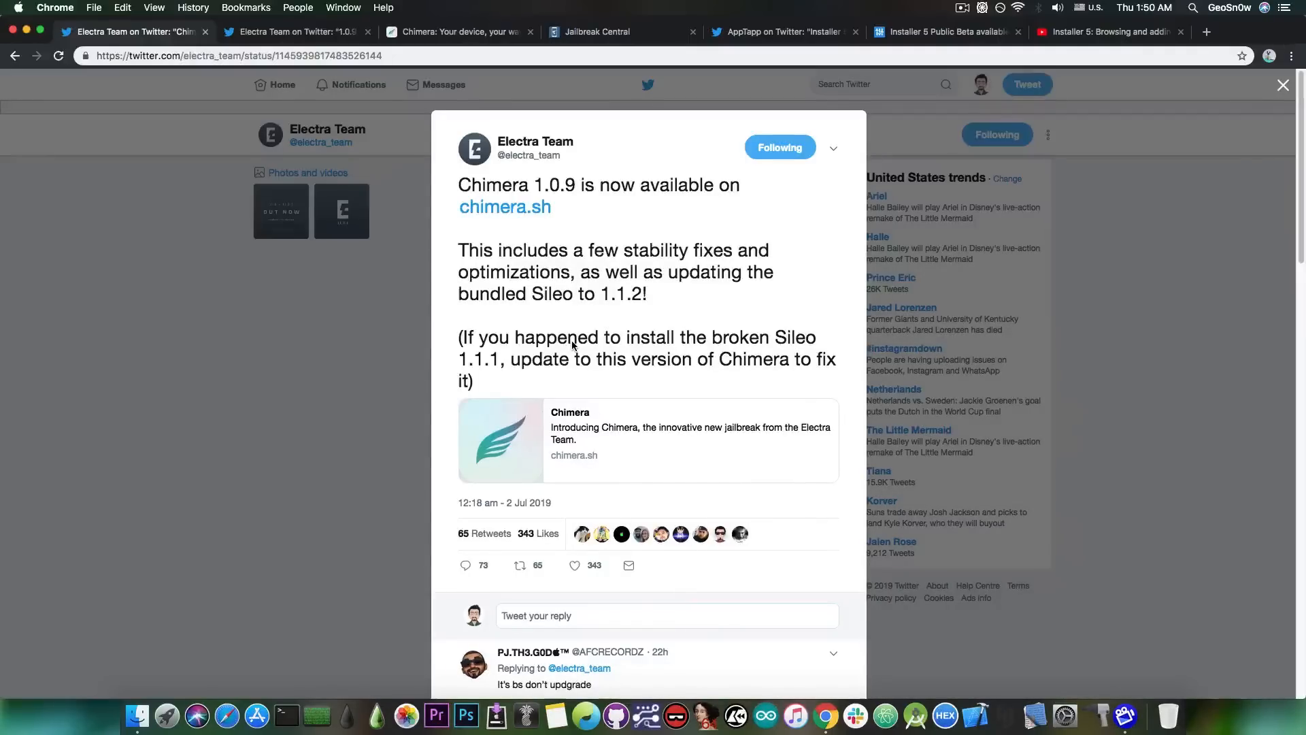
- Scroll through the Chimera 1.0.9 download page and its feature sections
{"action": "left_click", "coordinate": [459, 32]}
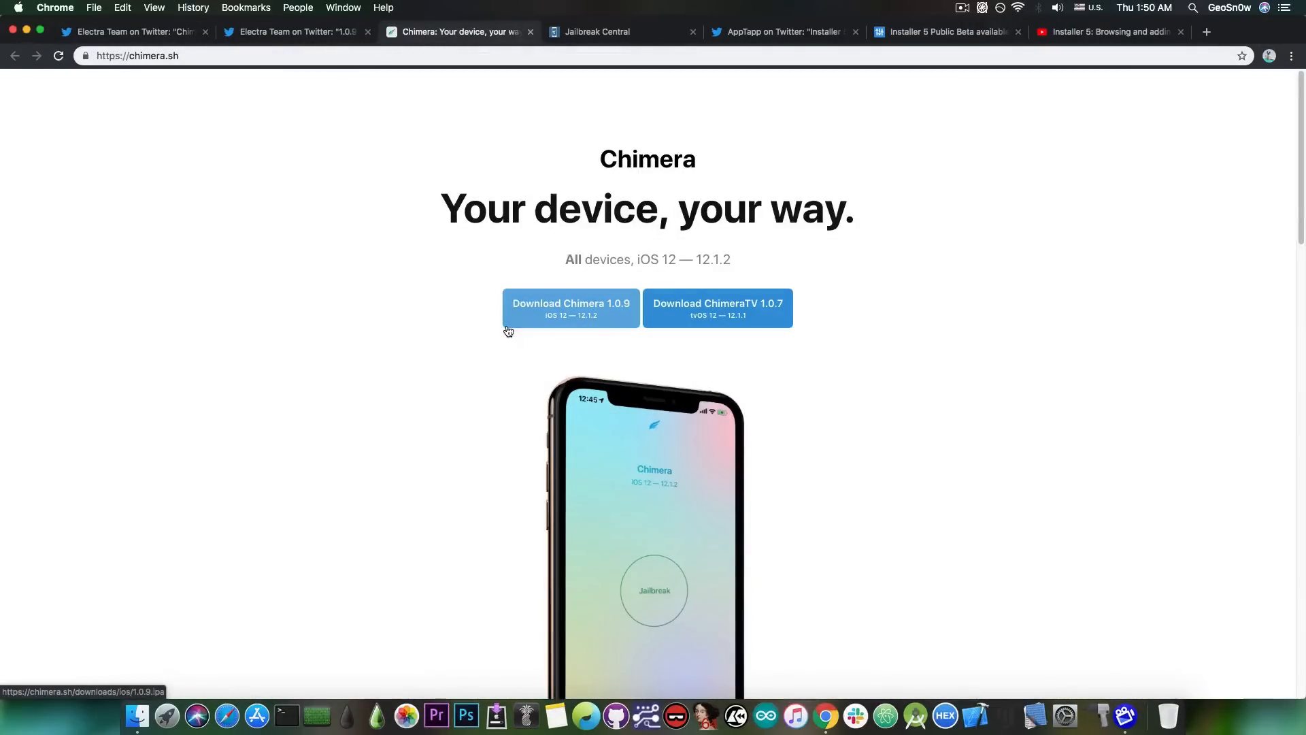
{"action": "scroll", "scroll_direction": "down", "scroll_amount": 3}
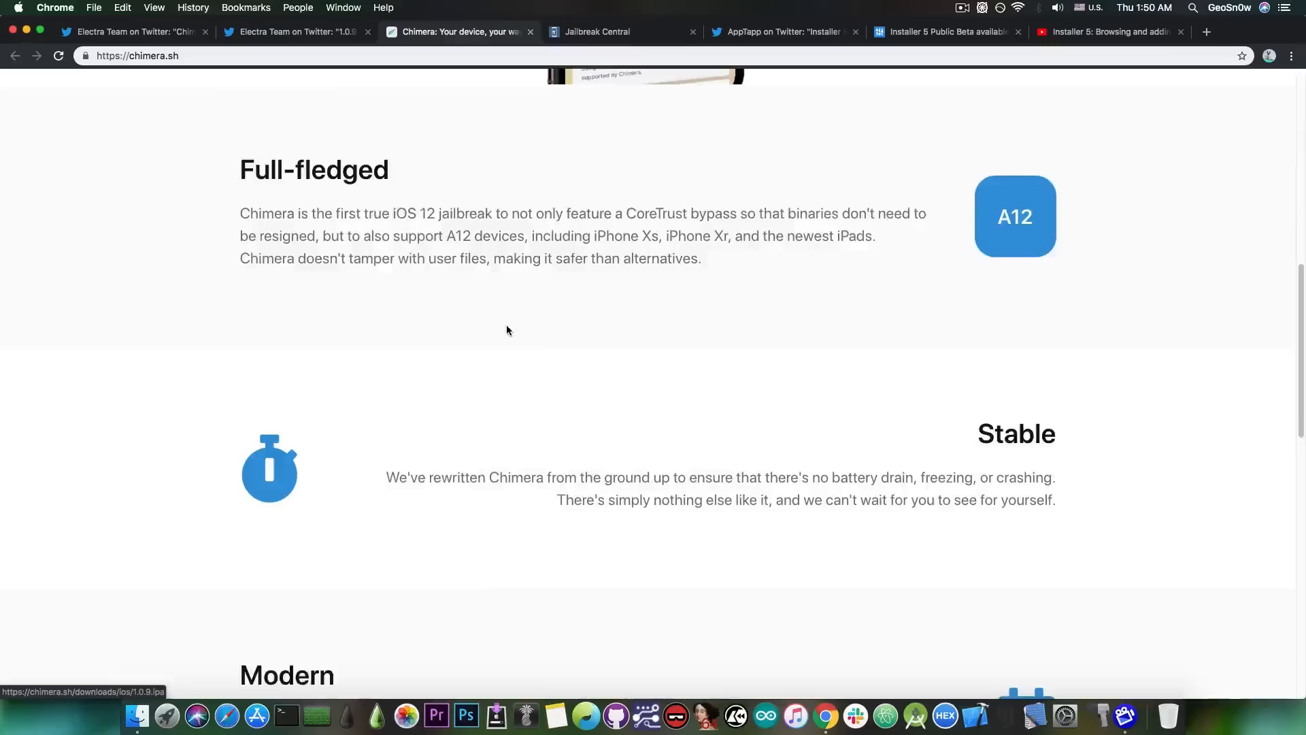
{"action": "scroll", "scroll_direction": "up", "scroll_amount": 3}
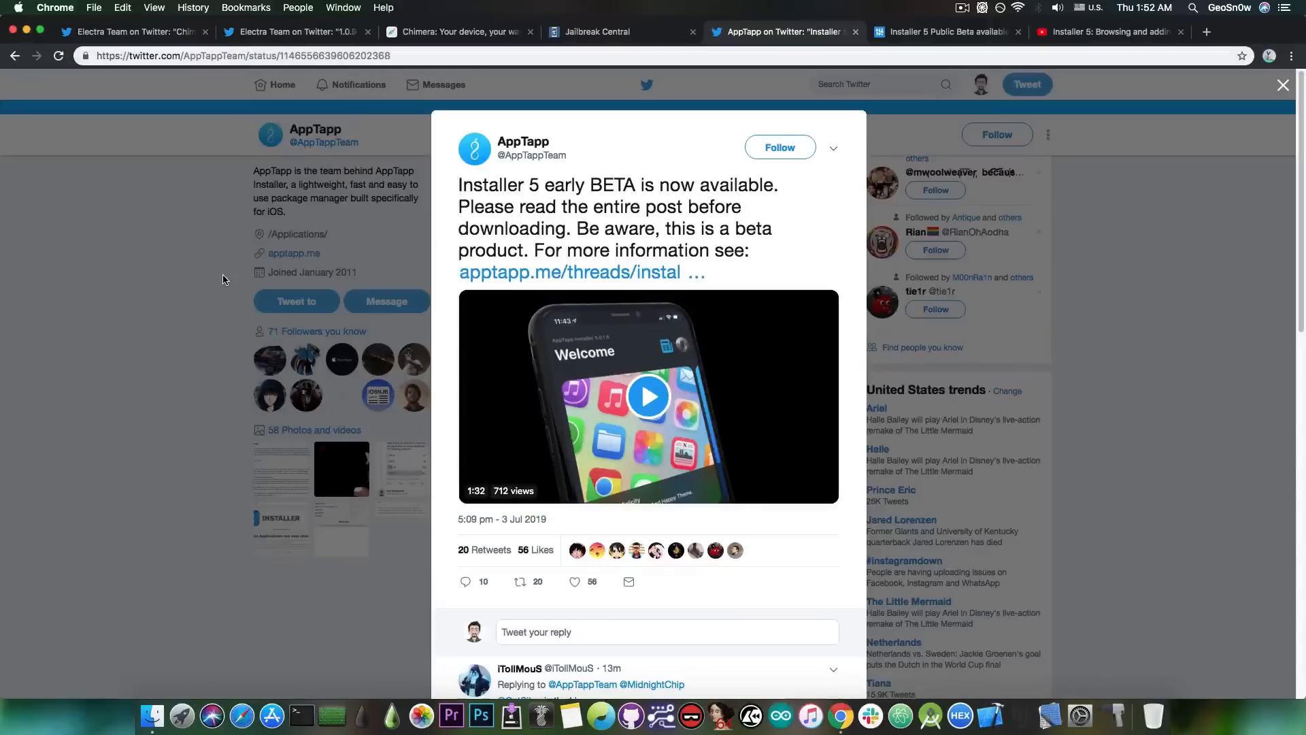
- Switch to the 'Installer 5: Browsing and adding repositories' YouTube video
{"action": "left_click", "coordinate": [1107, 31]}
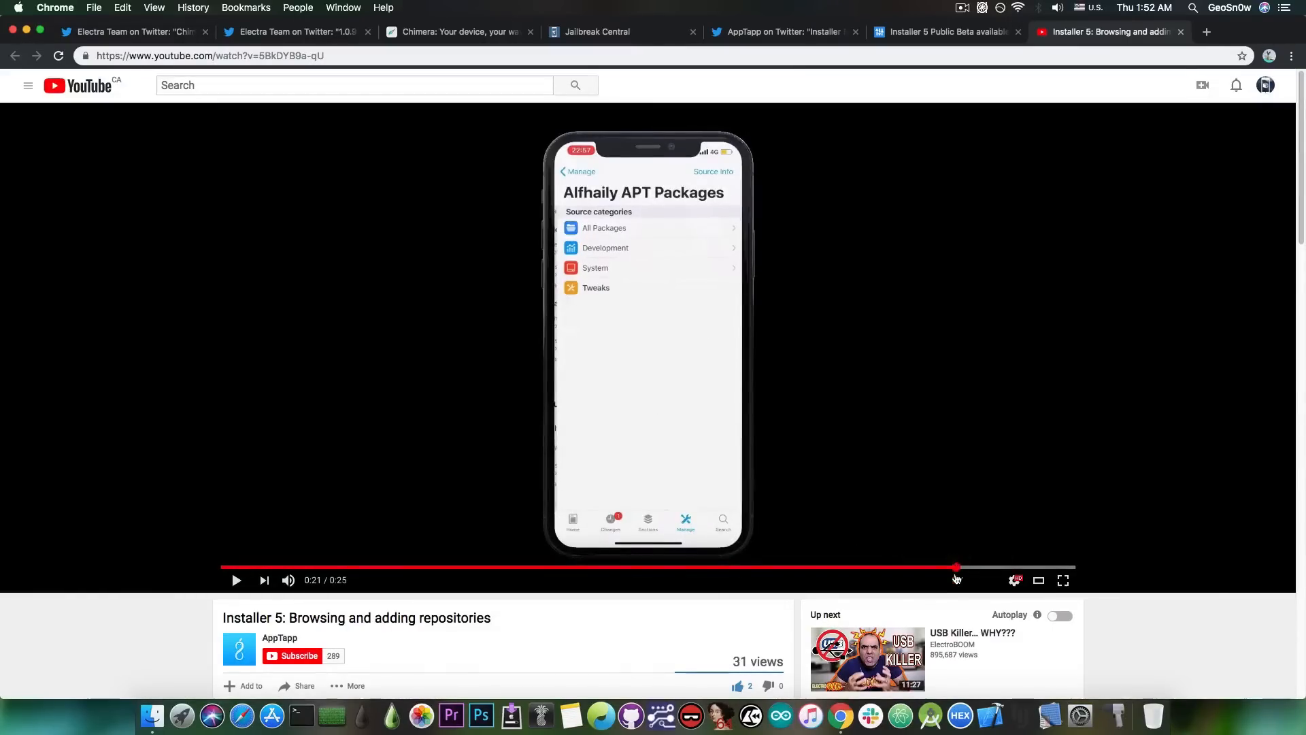
- Switch to AppTapp's 'Installer 5 Public Beta available now' forum post
{"action": "left_click", "coordinate": [946, 31]}
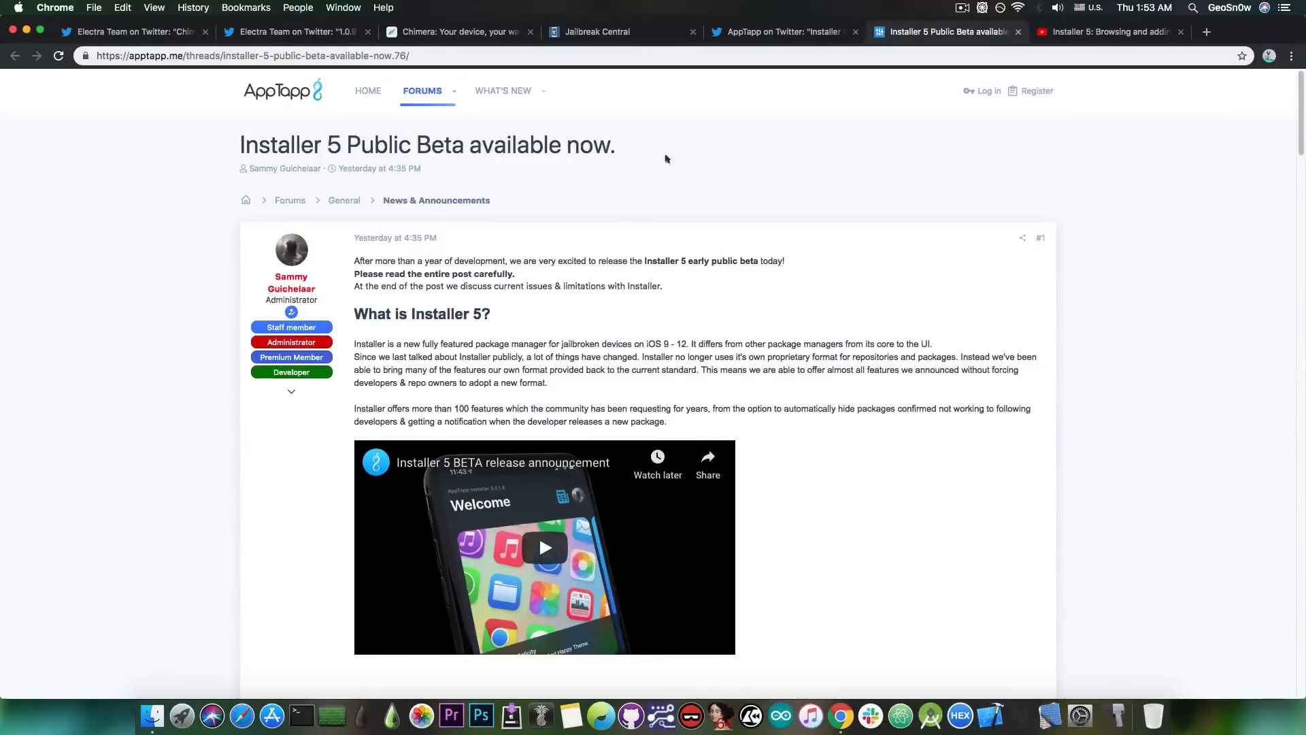
{"action": "scroll", "scroll_direction": "down", "scroll_amount": 3}
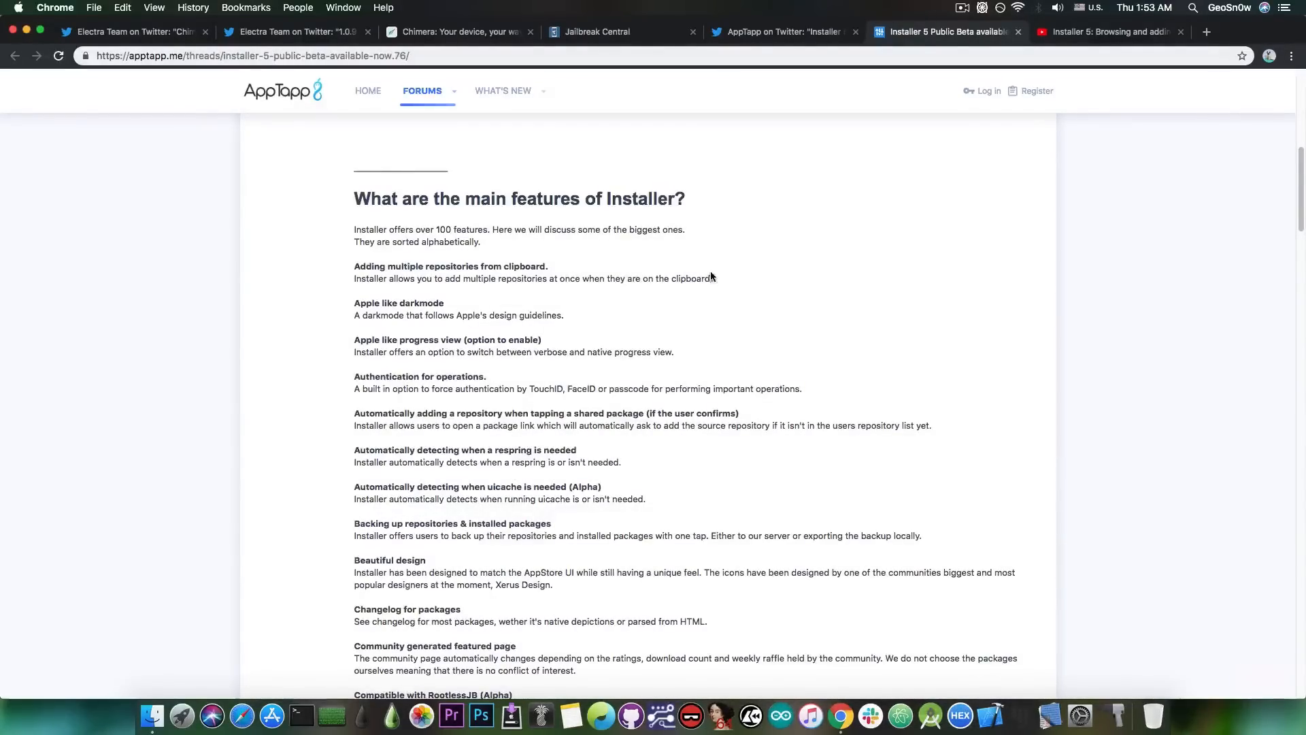
{"action": "scroll", "scroll_direction": "down", "scroll_amount": 3}
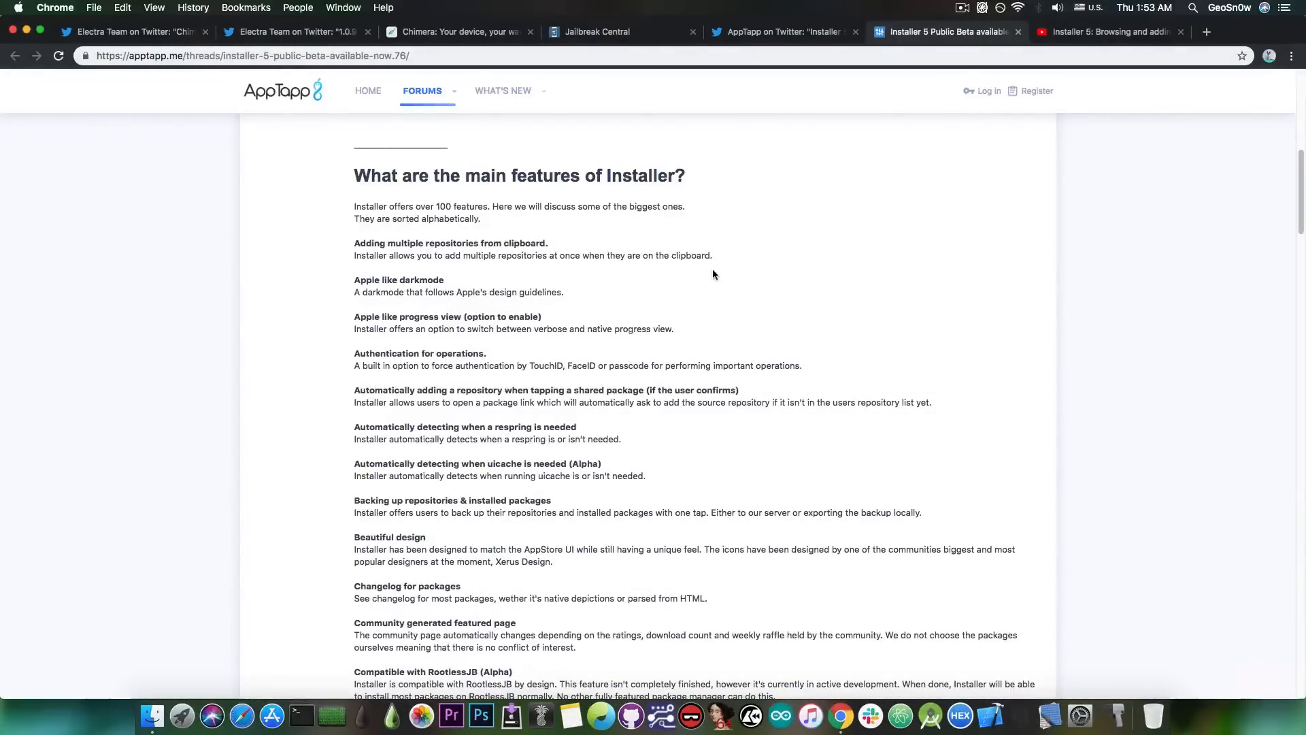
{"action": "scroll", "scroll_direction": "down", "scroll_amount": 3}
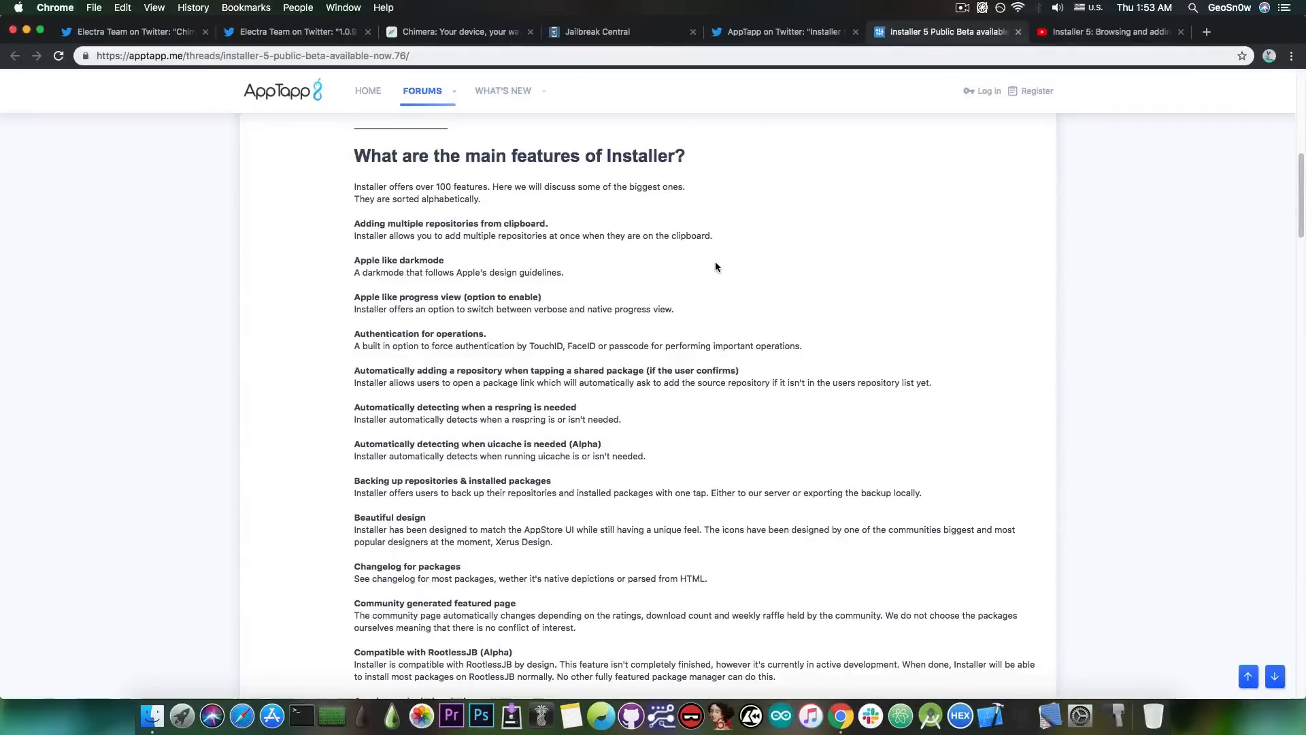
{"action": "scroll", "scroll_direction": "down", "scroll_amount": 3}
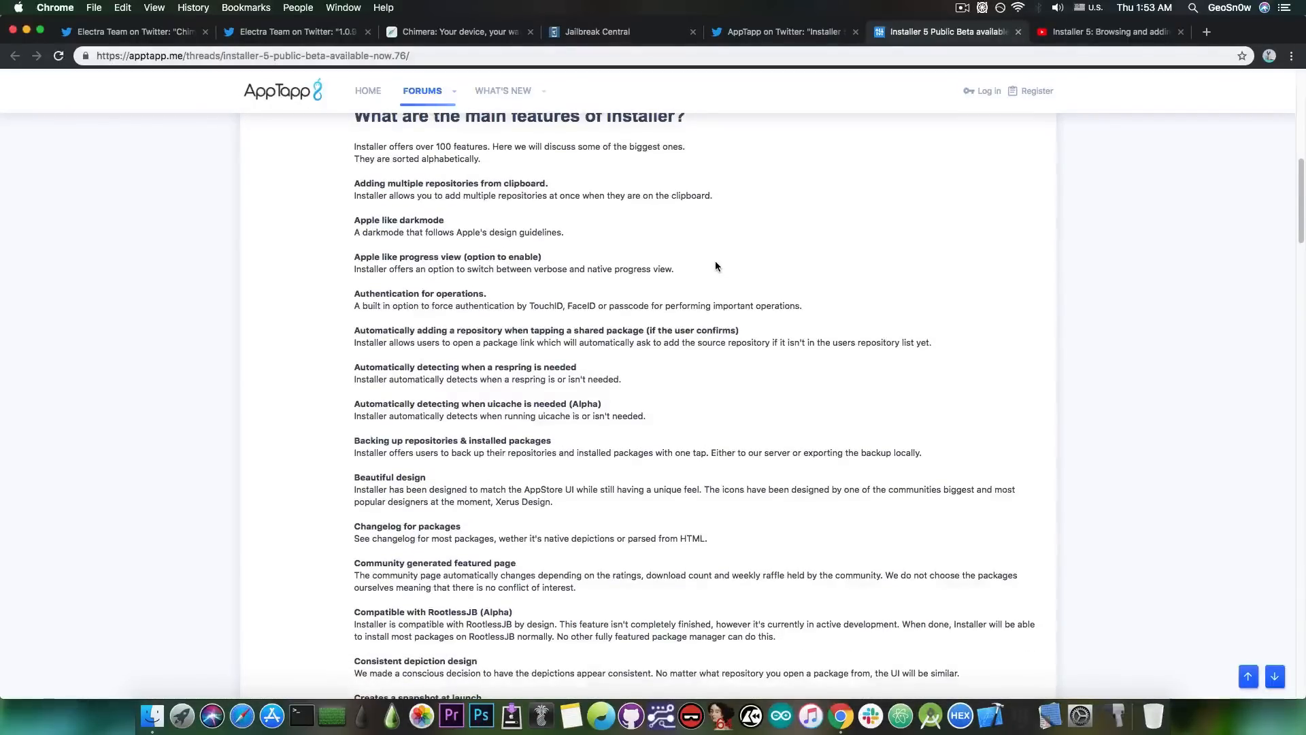
{"action": "scroll", "scroll_direction": "down", "scroll_amount": 3}
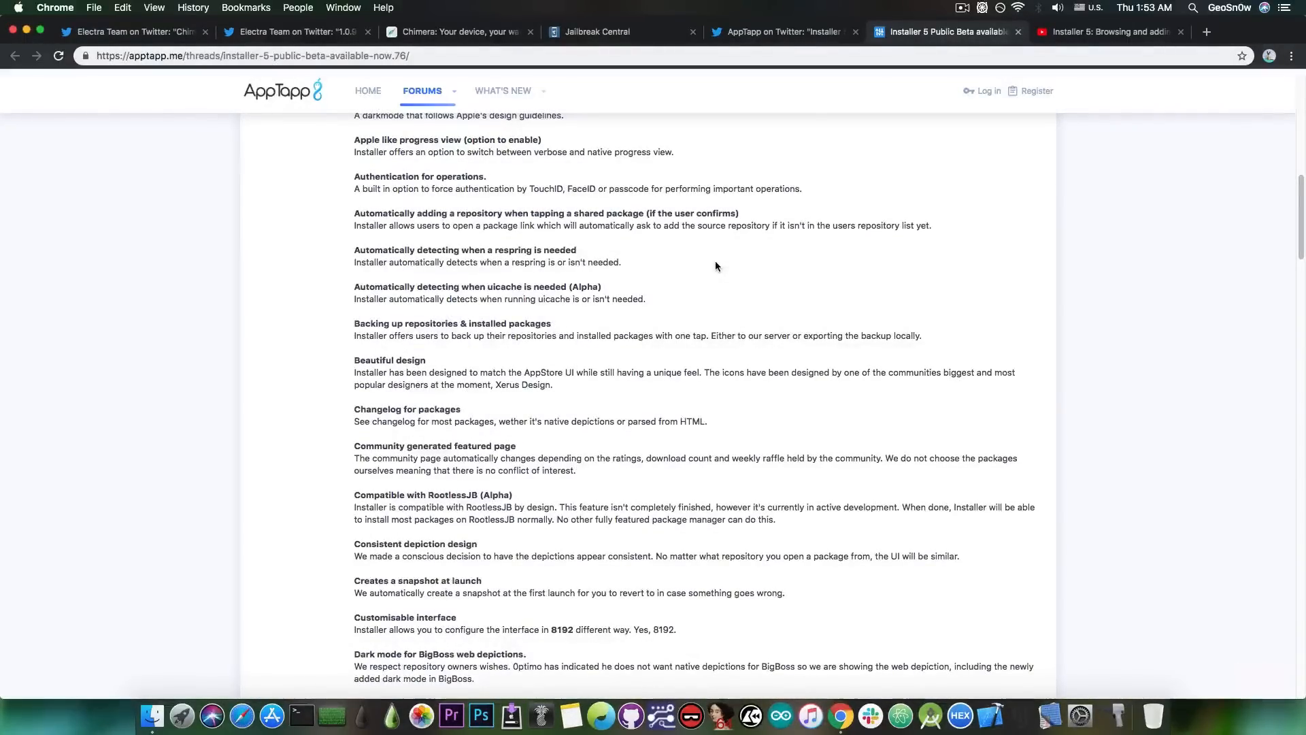
{"action": "scroll", "scroll_direction": "down", "scroll_amount": 3}
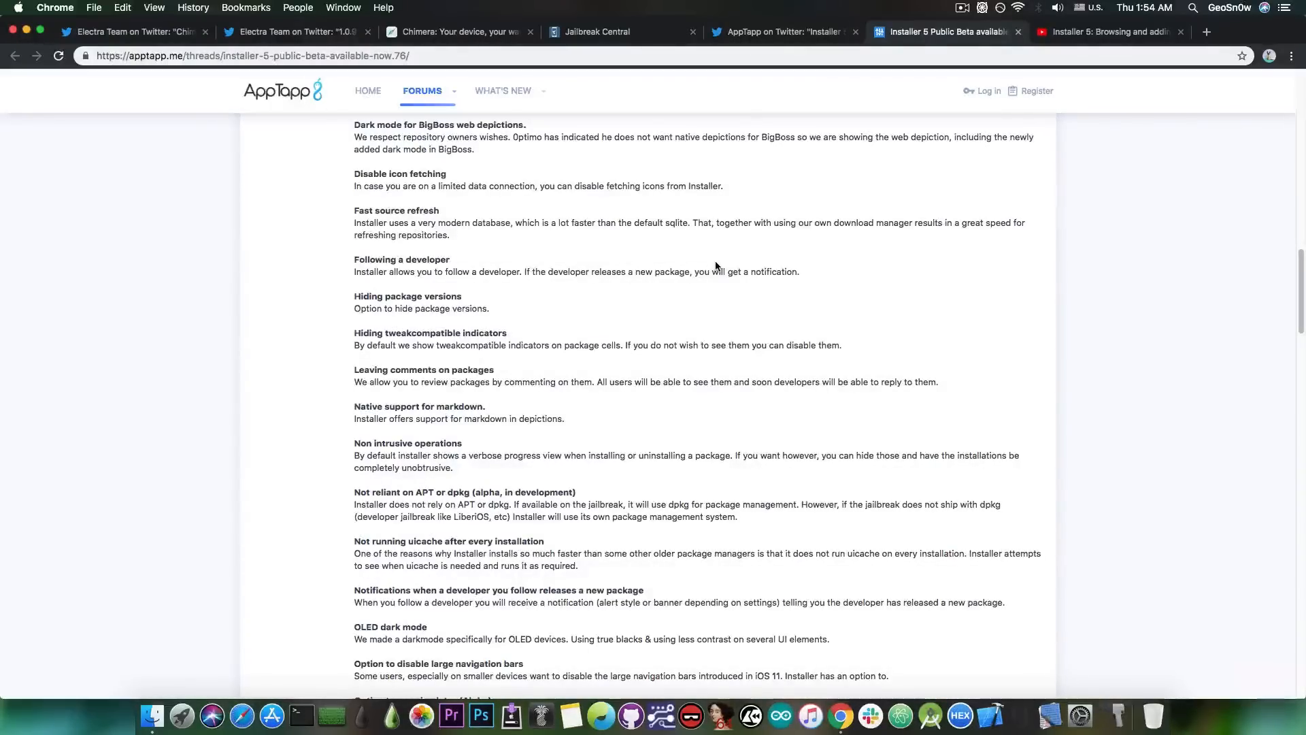
{"action": "scroll", "scroll_direction": "down", "scroll_amount": 3}
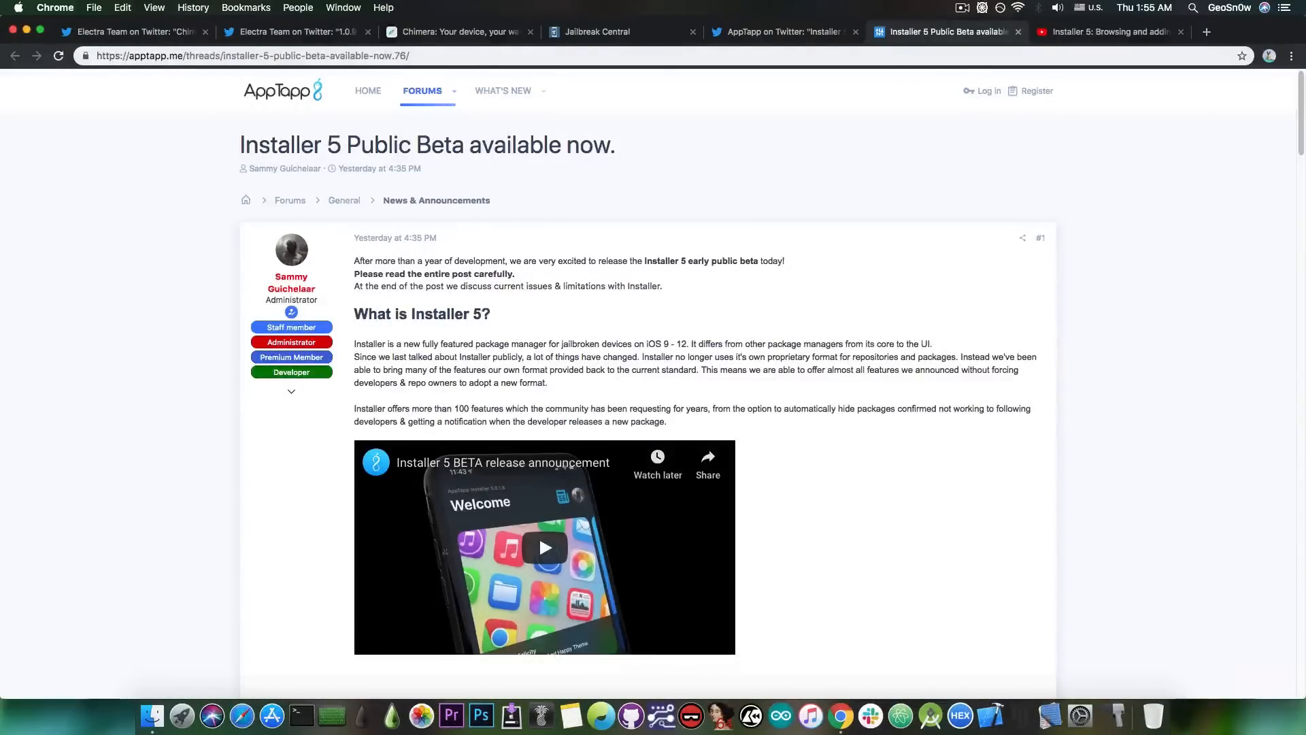
- Scroll down the beta post, then return to the Installer 5 repositories video
{"action": "scroll", "scroll_direction": "down", "scroll_amount": 3}
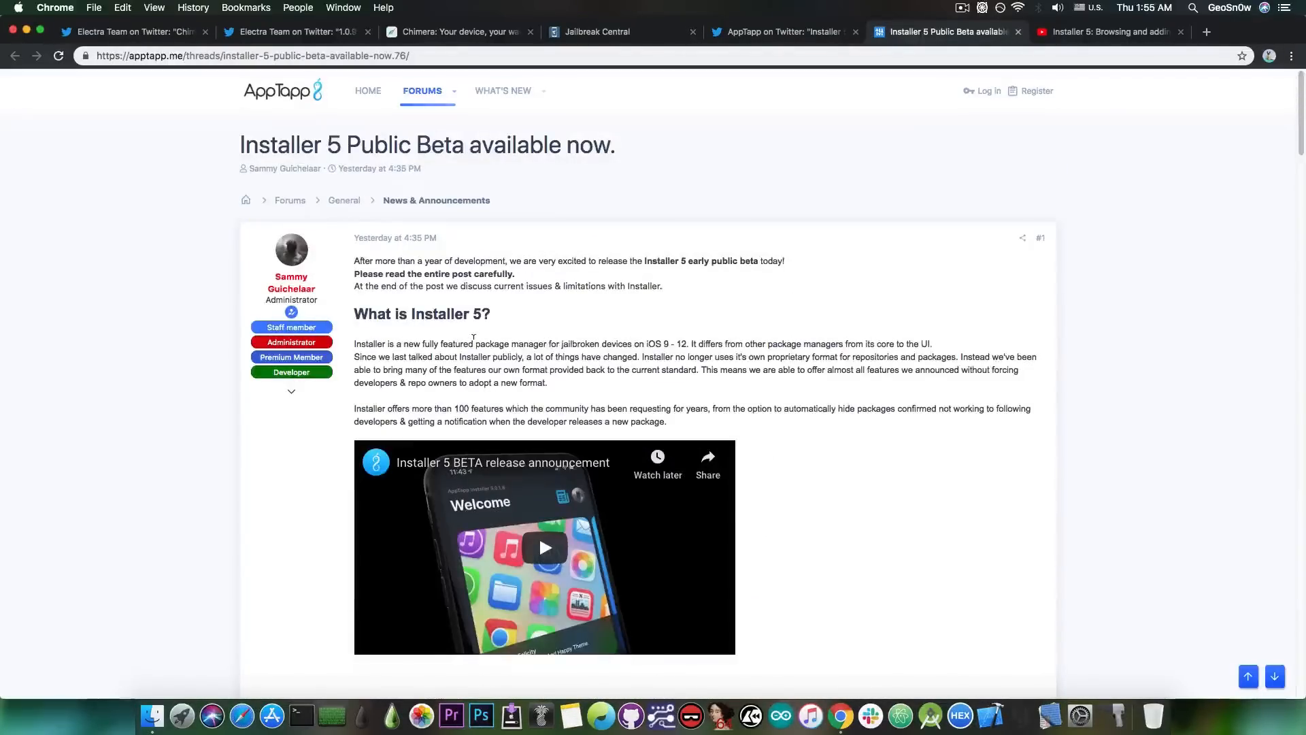
{"action": "left_click", "coordinate": [1111, 32]}
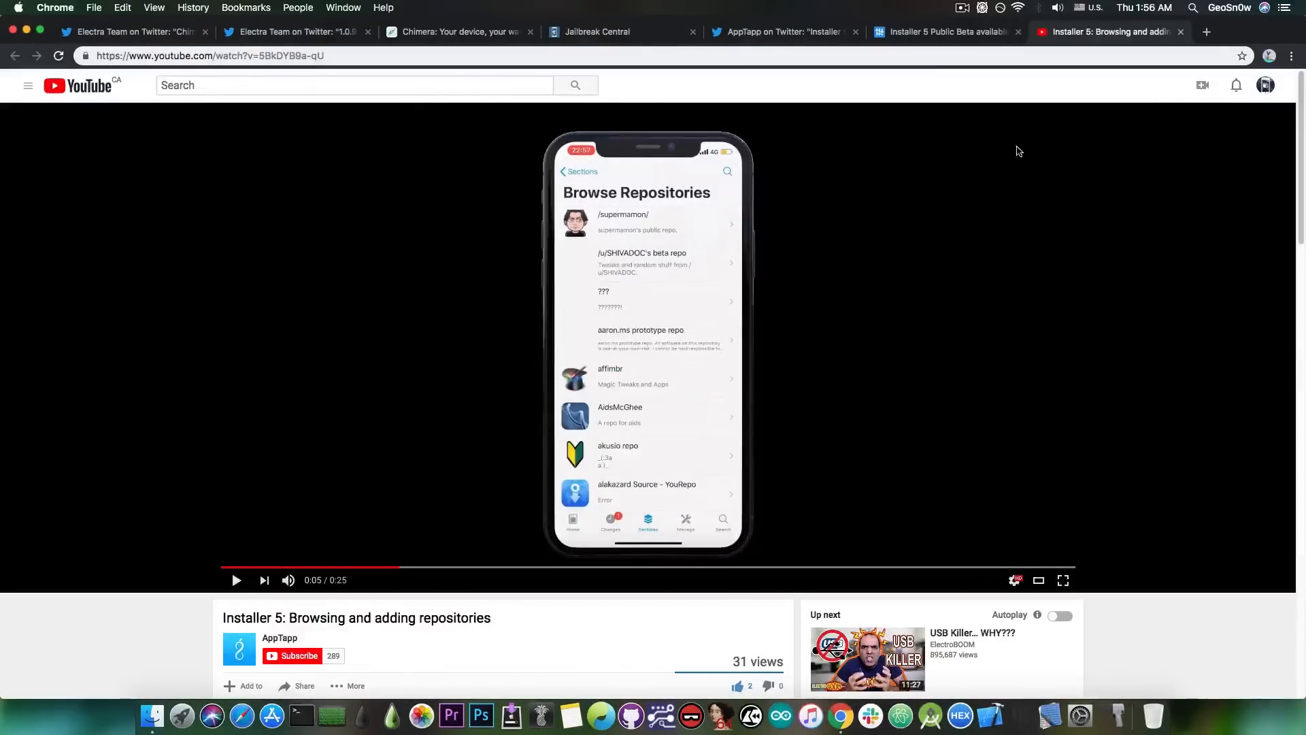
- Revisit the Installer 5 beta forum post, then bring up the Jailbreak Central forum index
{"action": "left_click", "coordinate": [946, 31]}
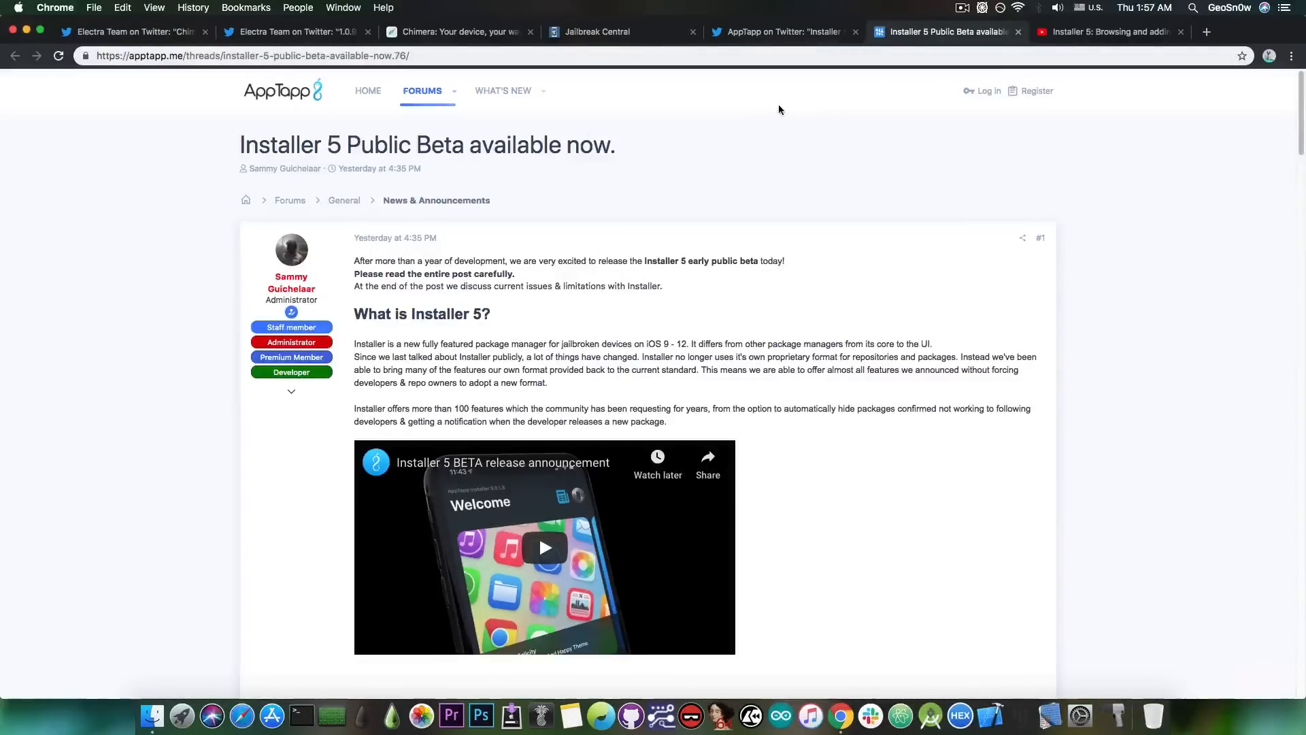
{"action": "left_click", "coordinate": [620, 31]}
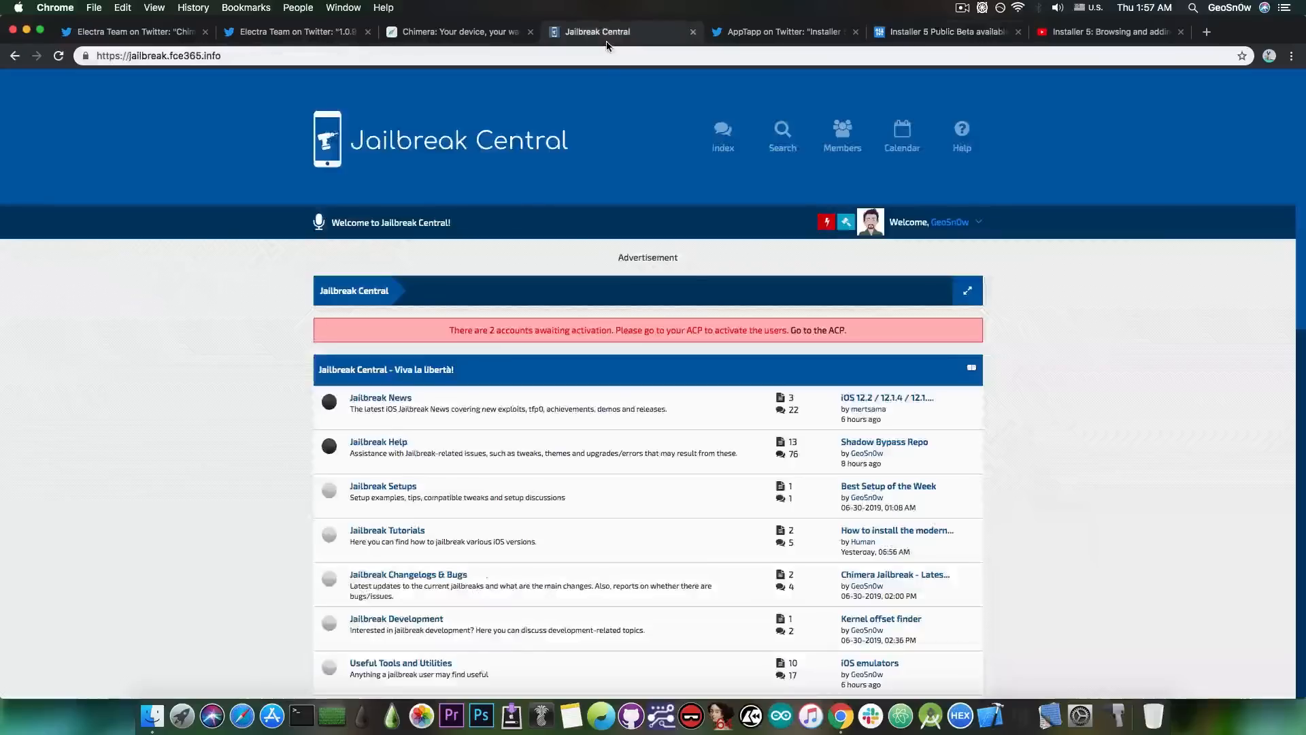